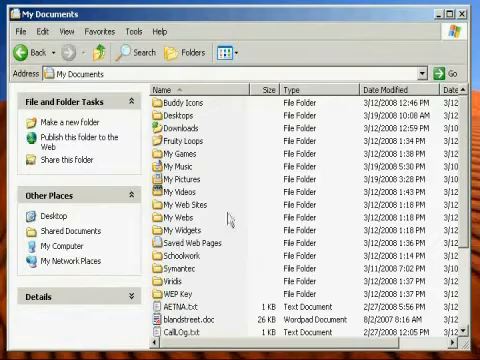
# - Navigate from My Documents into My Music's Comedy folder showing Dave Attell, Kidd Chris and Opie and Anthony
pyautogui.click(188, 158)
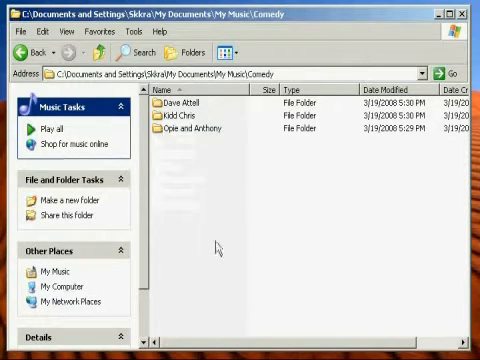
pyautogui.click(24, 52)
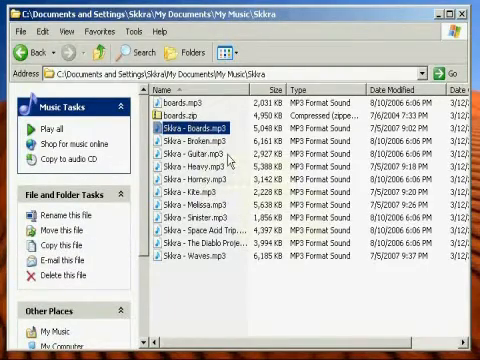
pyautogui.moveTo(204, 156)
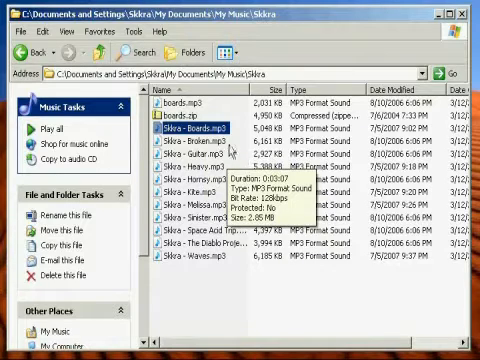